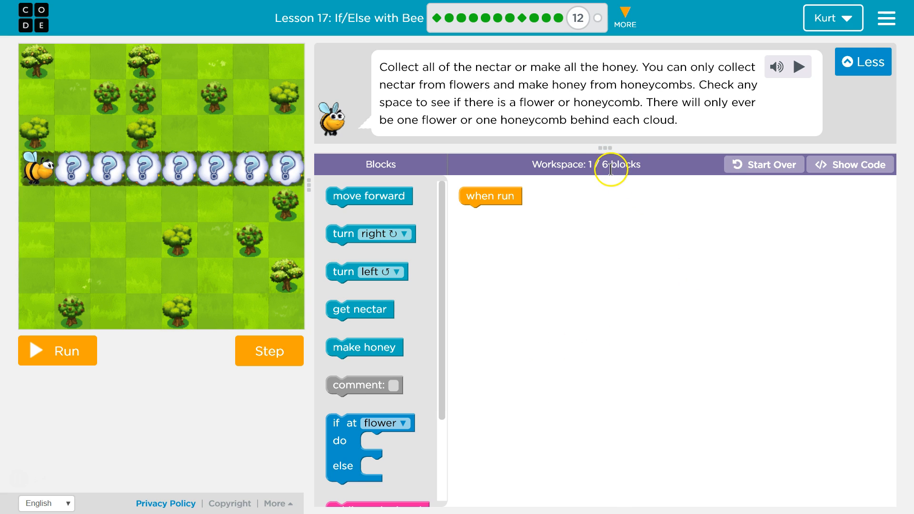
{"action": "mouse_move", "coordinate": [611, 167]}
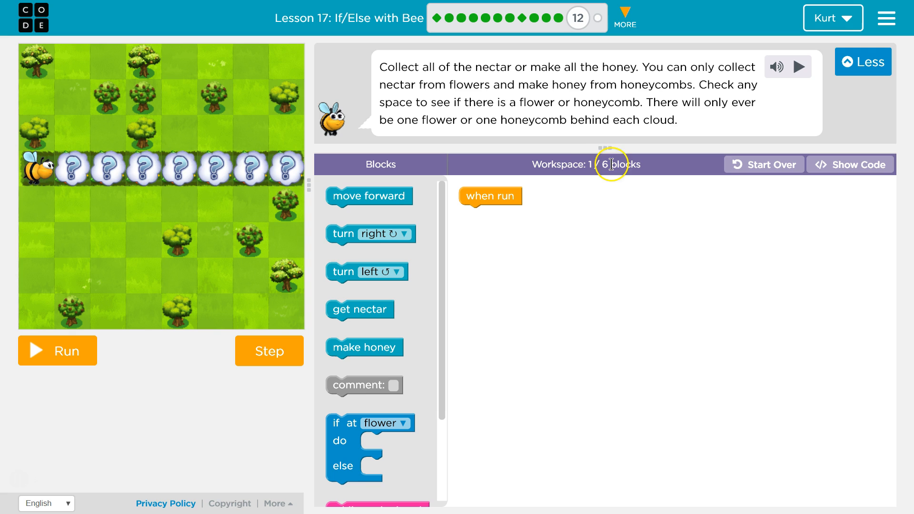
{"action": "mouse_move", "coordinate": [162, 209]}
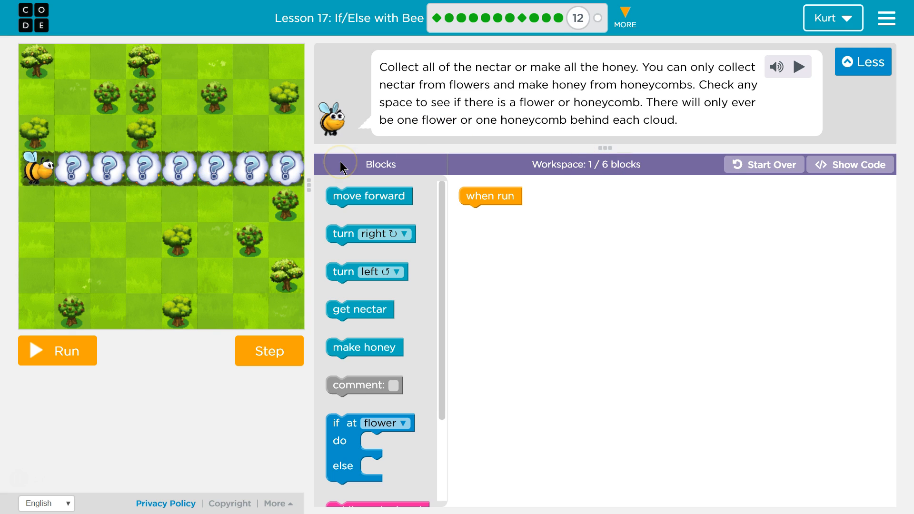
{"action": "mouse_move", "coordinate": [427, 86]}
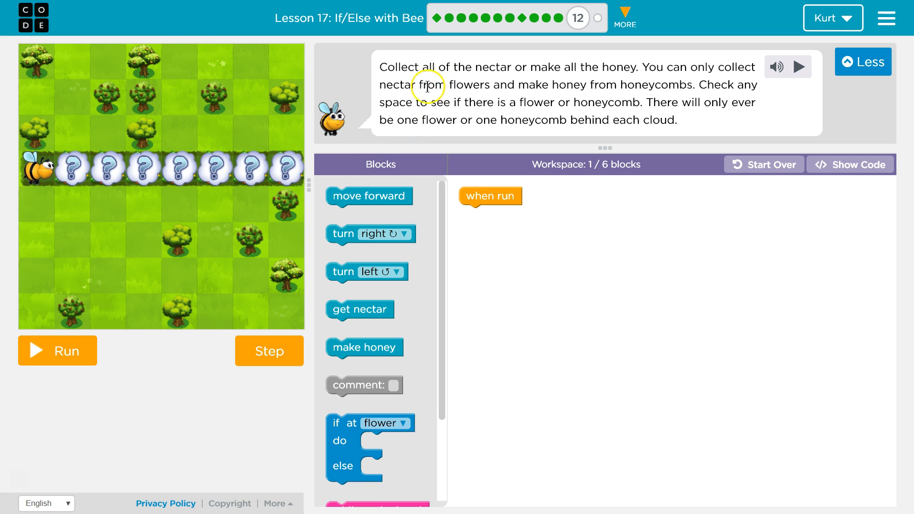
{"action": "mouse_move", "coordinate": [223, 176]}
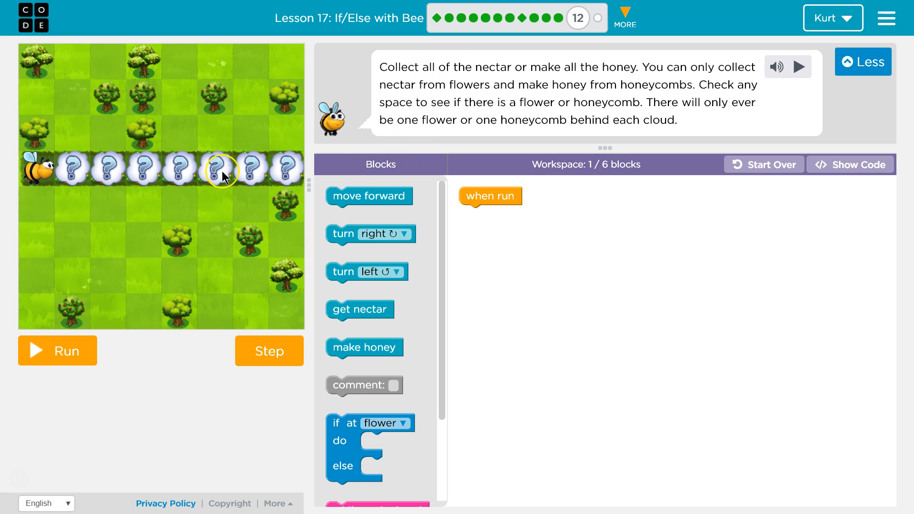
{"action": "mouse_move", "coordinate": [267, 190]}
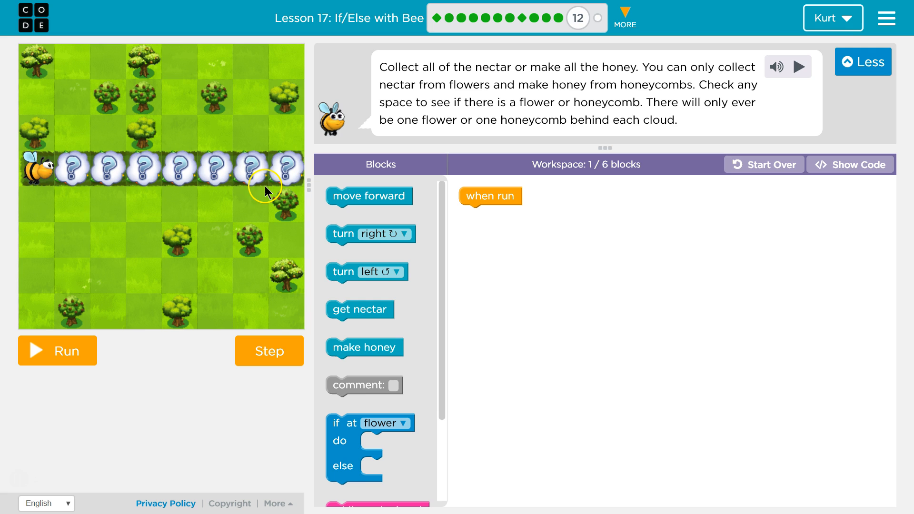
{"action": "mouse_move", "coordinate": [314, 286]}
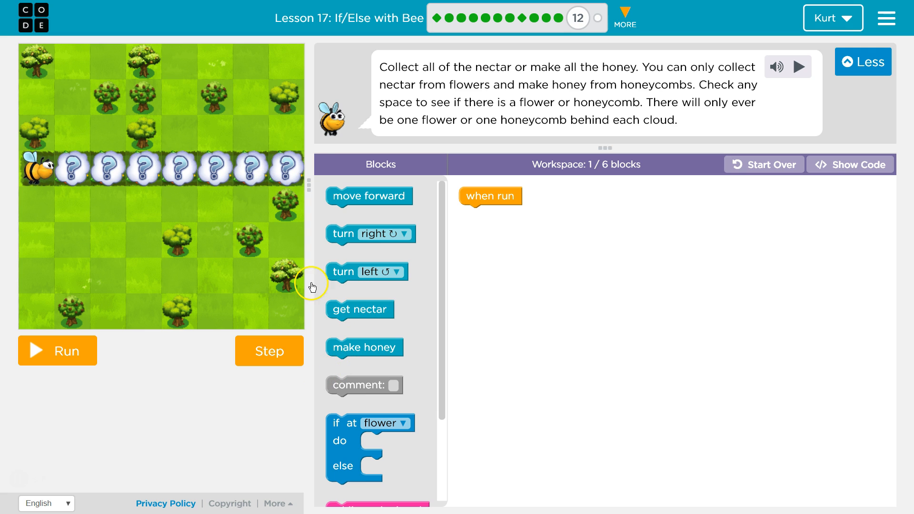
{"action": "mouse_move", "coordinate": [384, 221]}
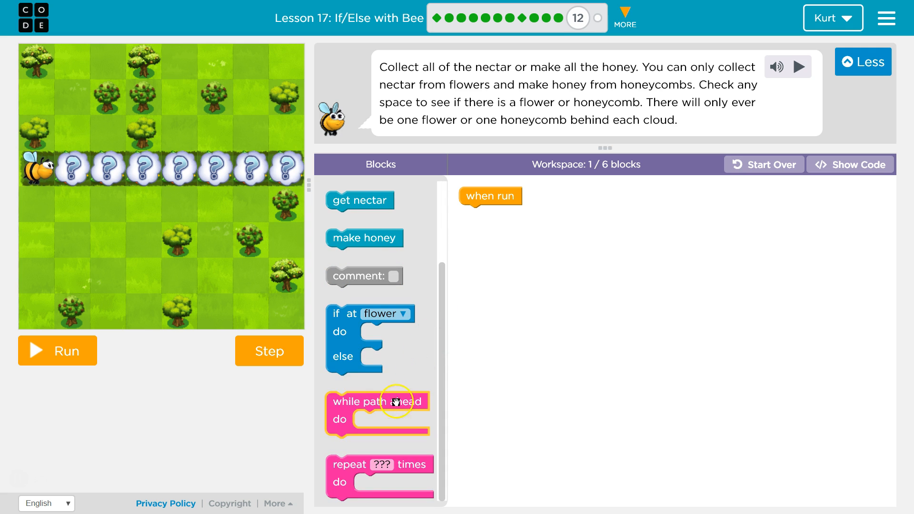
- Place a 'while path ahead' loop containing 'move forward' under 'when run'
{"action": "left_click_drag", "start_coordinate": [377, 403], "coordinate": [564, 254]}
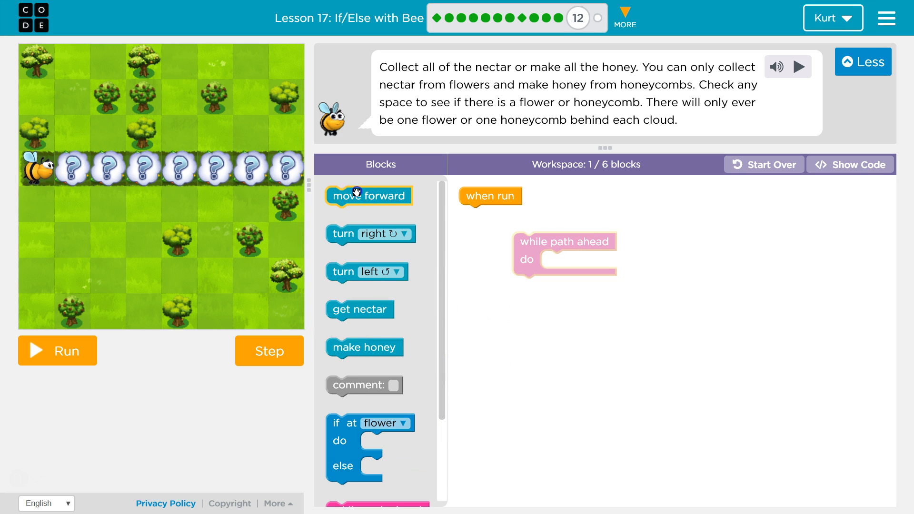
{"action": "left_click_drag", "start_coordinate": [356, 195], "coordinate": [586, 265]}
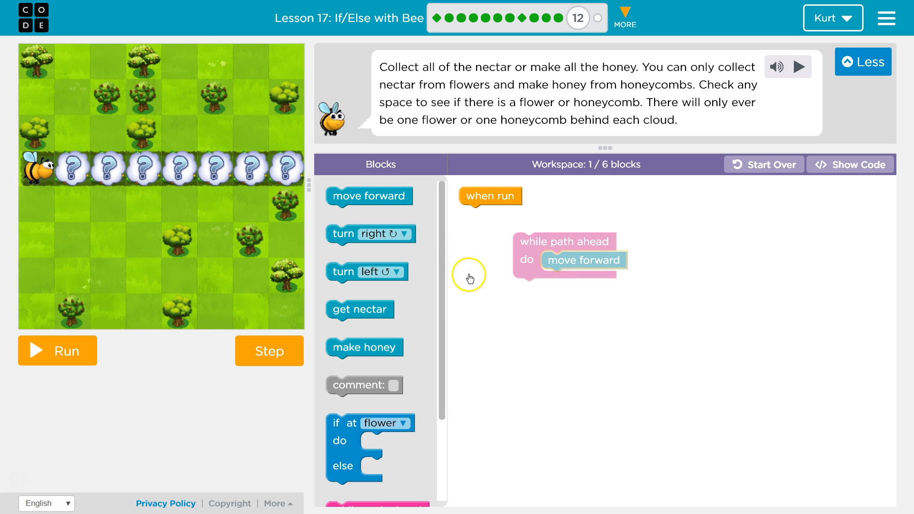
{"action": "left_click_drag", "start_coordinate": [563, 253], "coordinate": [519, 233]}
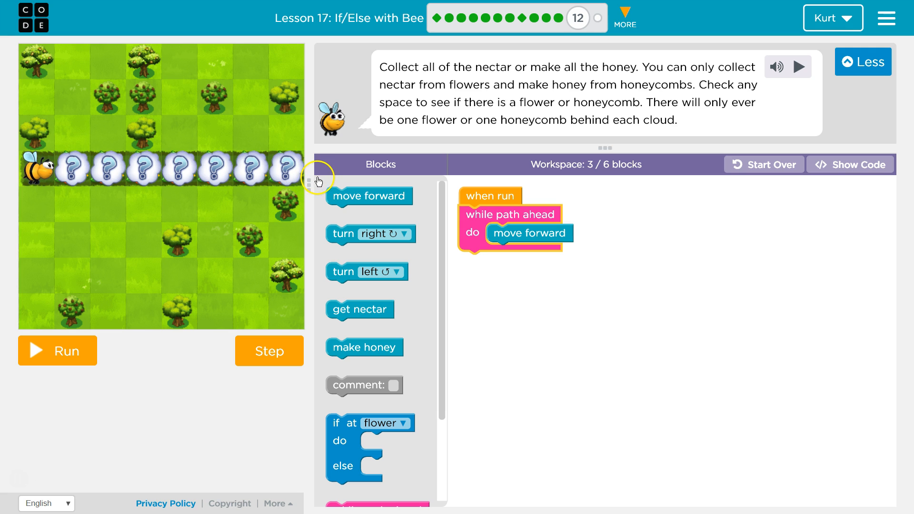
{"action": "mouse_move", "coordinate": [536, 271]}
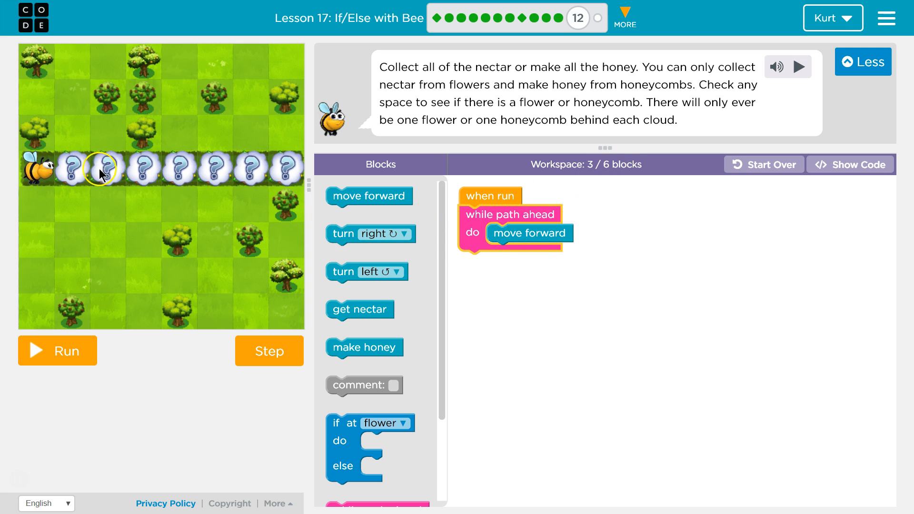
{"action": "mouse_move", "coordinate": [310, 389]}
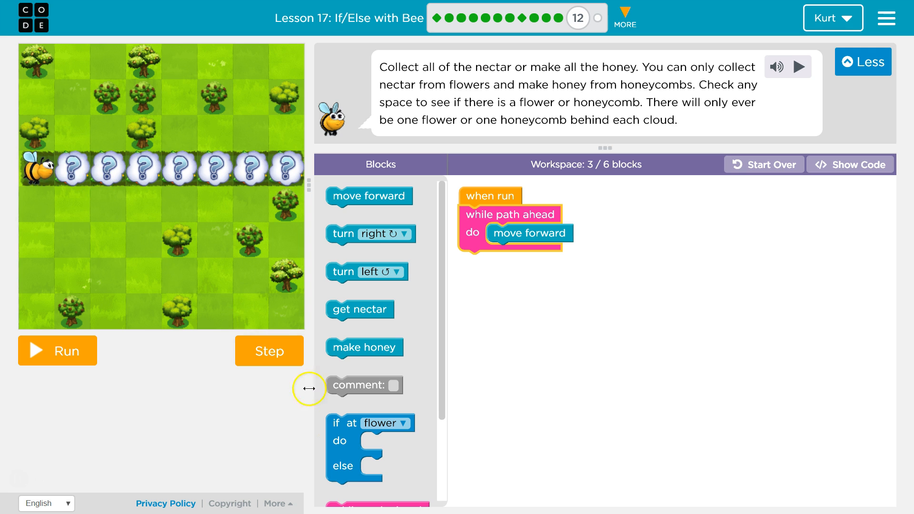
- Nest an 'if at flower / else' block inside the loop after 'move forward'
{"action": "left_click_drag", "start_coordinate": [371, 423], "coordinate": [531, 315]}
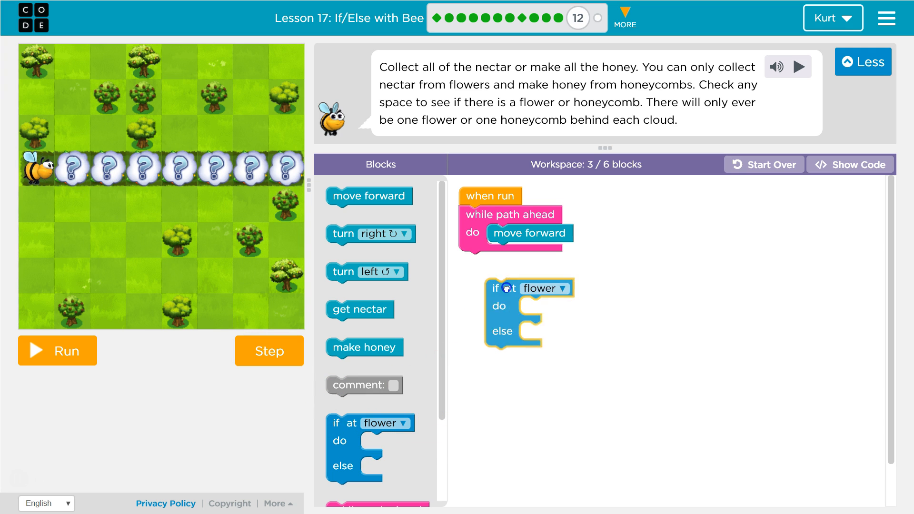
{"action": "left_click_drag", "start_coordinate": [508, 288], "coordinate": [551, 252]}
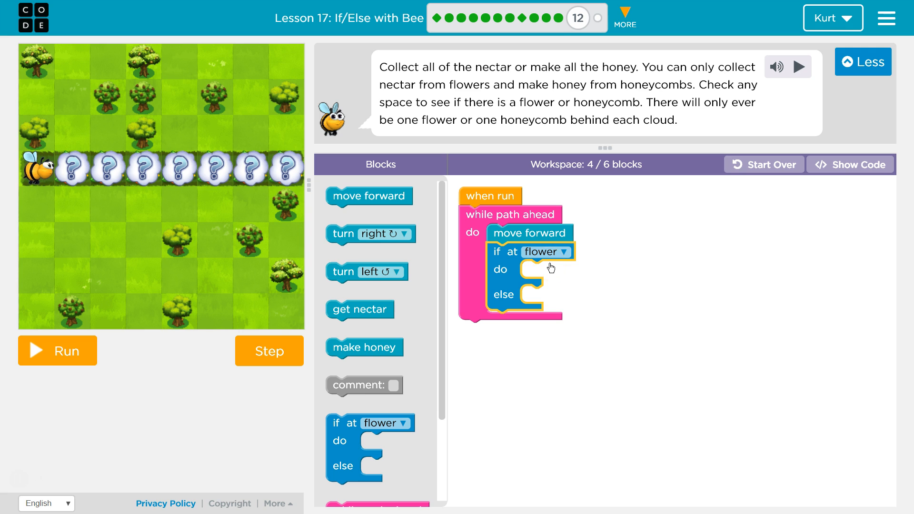
{"action": "mouse_move", "coordinate": [556, 285]}
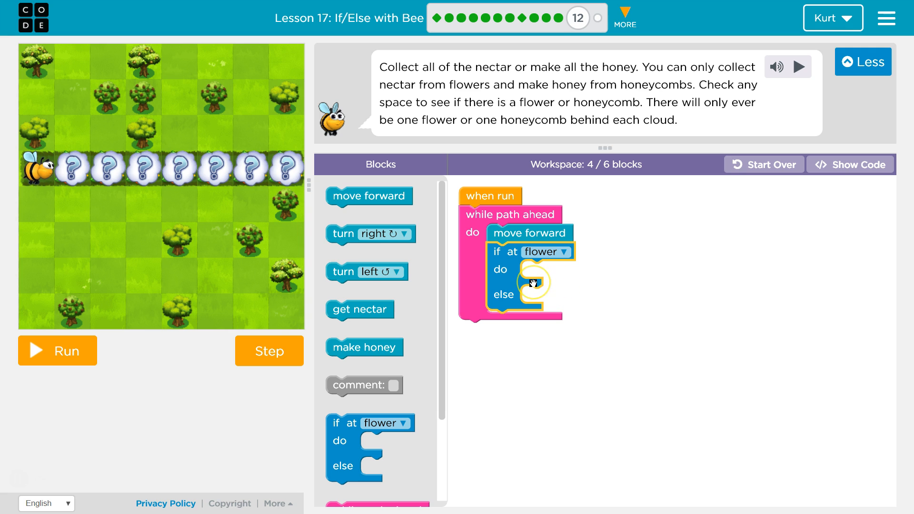
{"action": "mouse_move", "coordinate": [535, 278]}
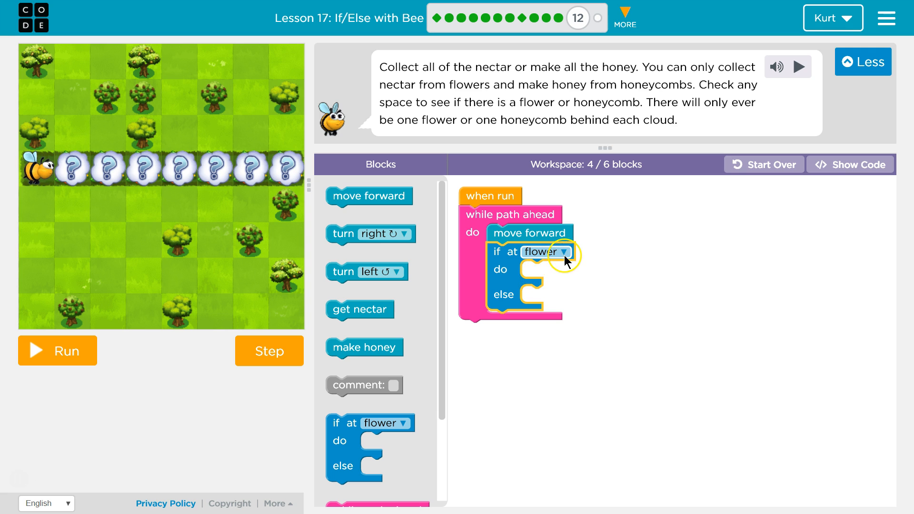
- Fill the do branch with 'get nectar' and the else branch with 'make honey'
{"action": "left_click_drag", "start_coordinate": [360, 310], "coordinate": [552, 286]}
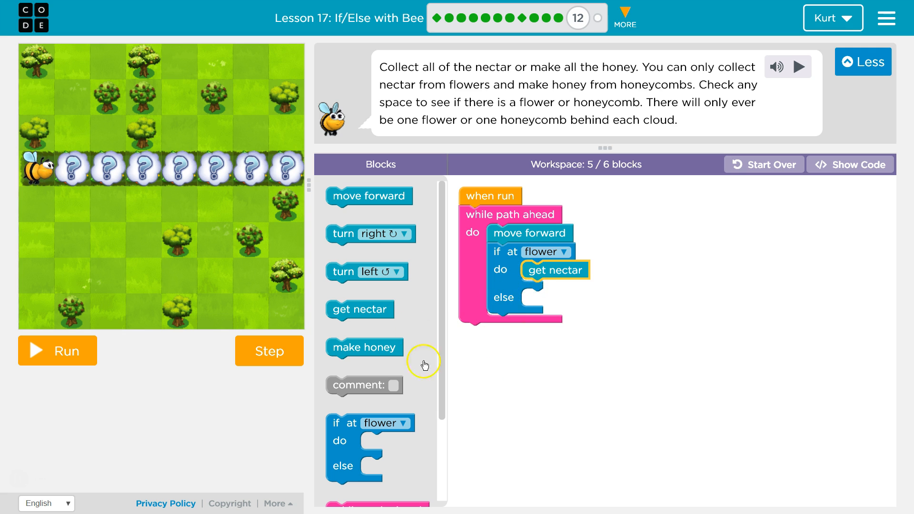
{"action": "mouse_move", "coordinate": [345, 341]}
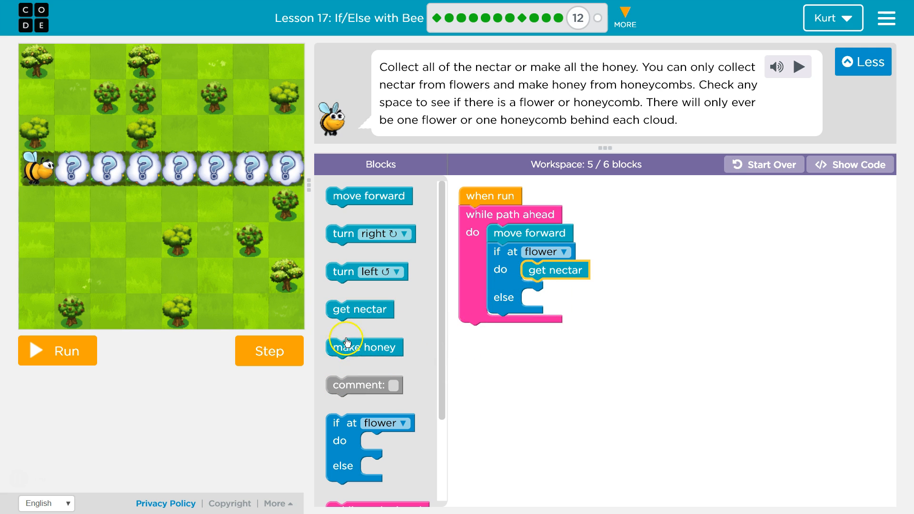
{"action": "left_click_drag", "start_coordinate": [365, 348], "coordinate": [560, 298]}
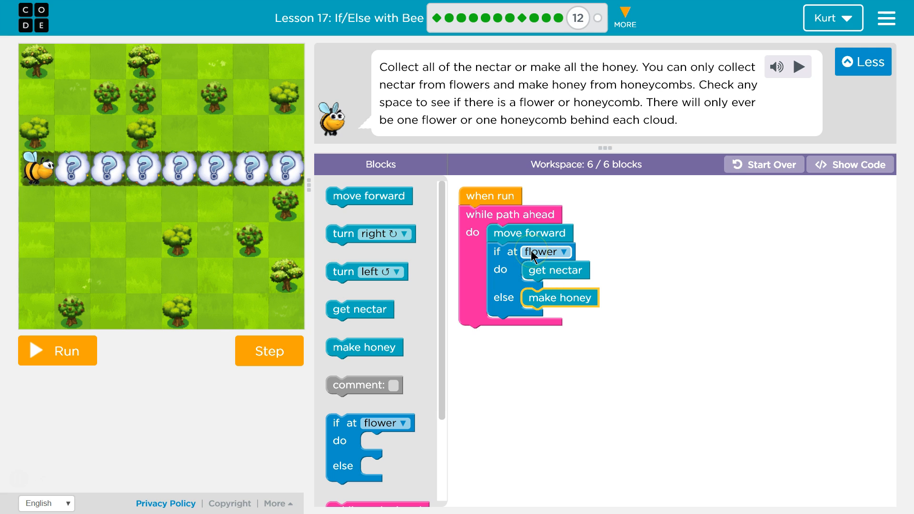
{"action": "mouse_move", "coordinate": [565, 275]}
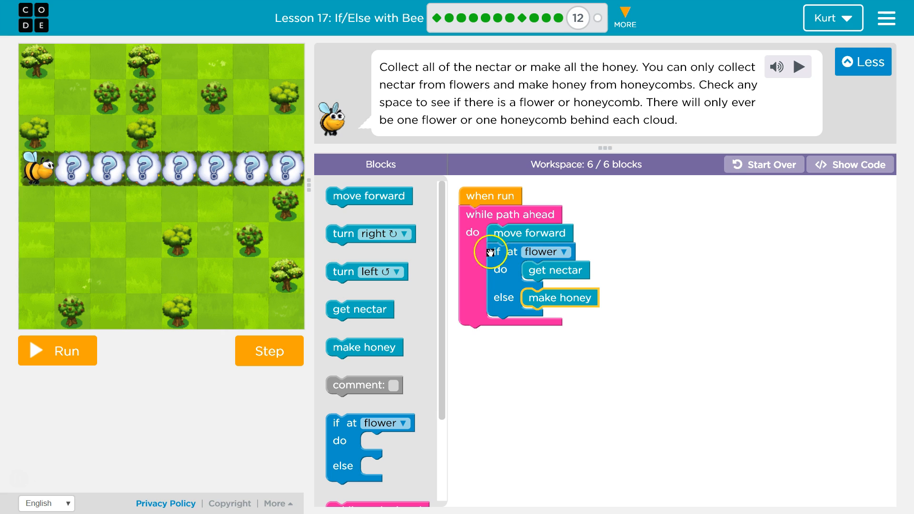
{"action": "mouse_move", "coordinate": [543, 323]}
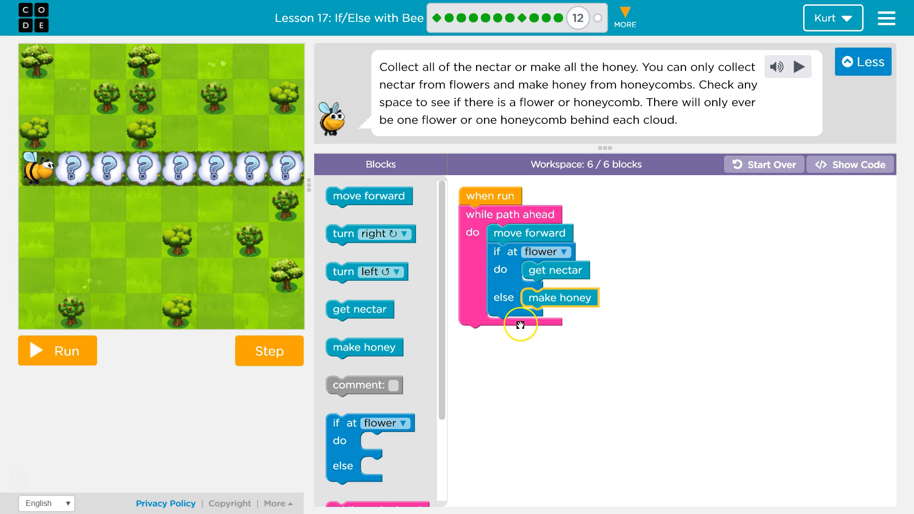
{"action": "mouse_move", "coordinate": [513, 268]}
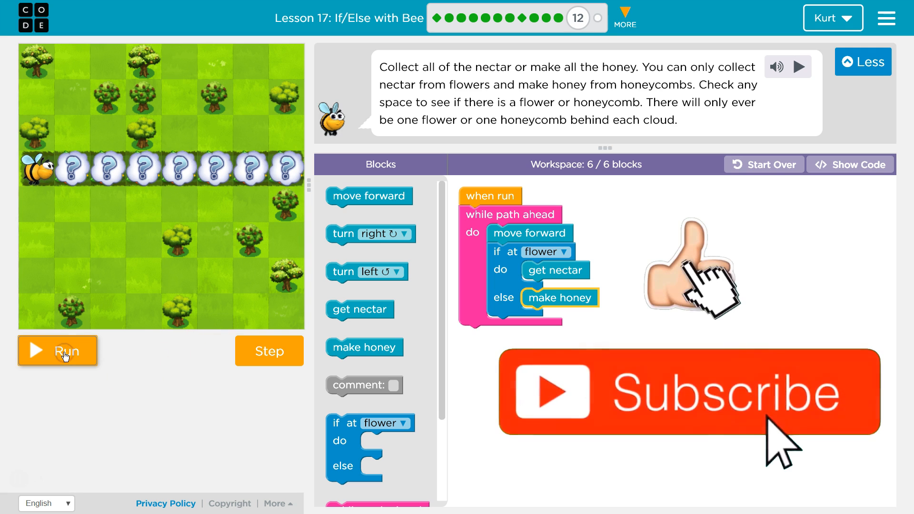
- Run the bee program to test collecting nectar and making honey
{"action": "left_click", "coordinate": [58, 351]}
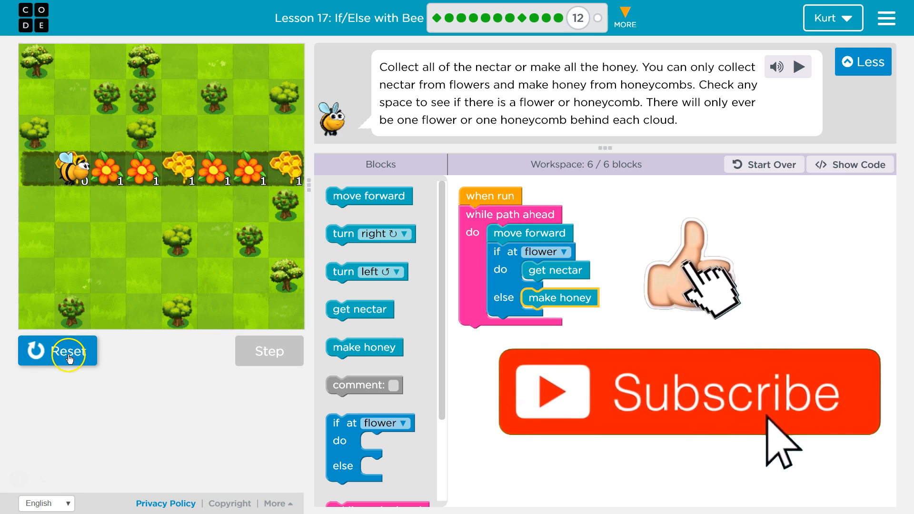